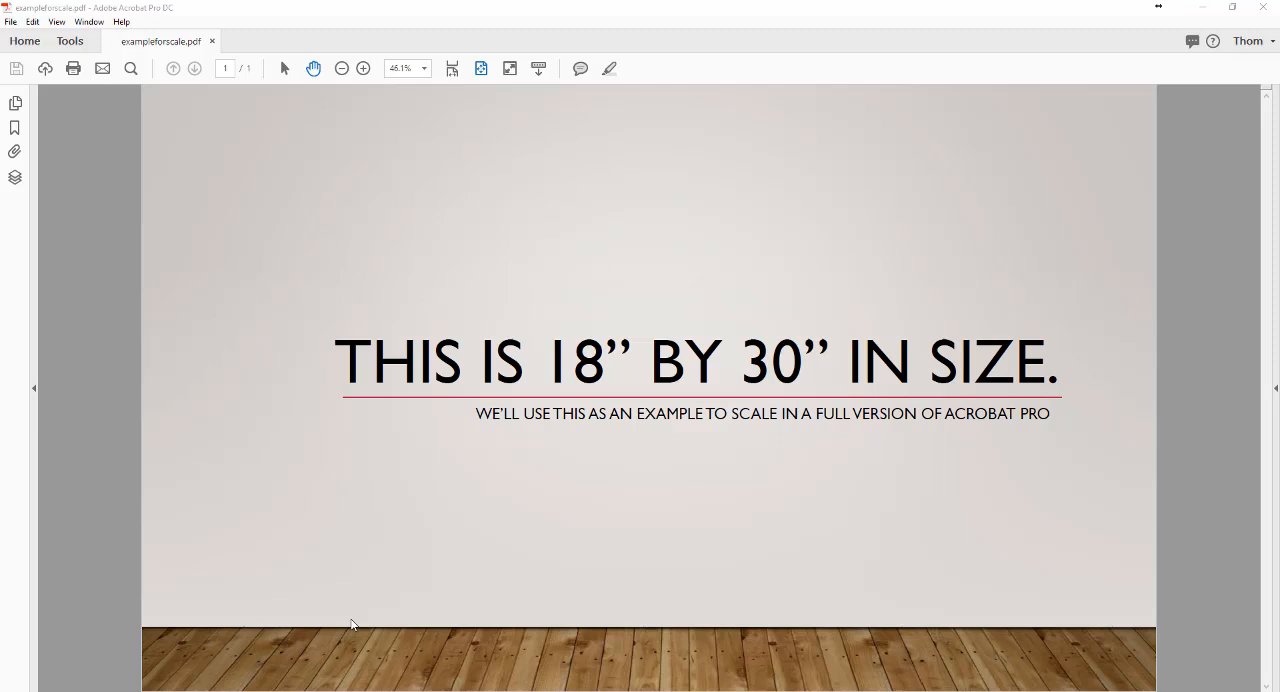
{"action": "mouse_move", "coordinate": [353, 630]}
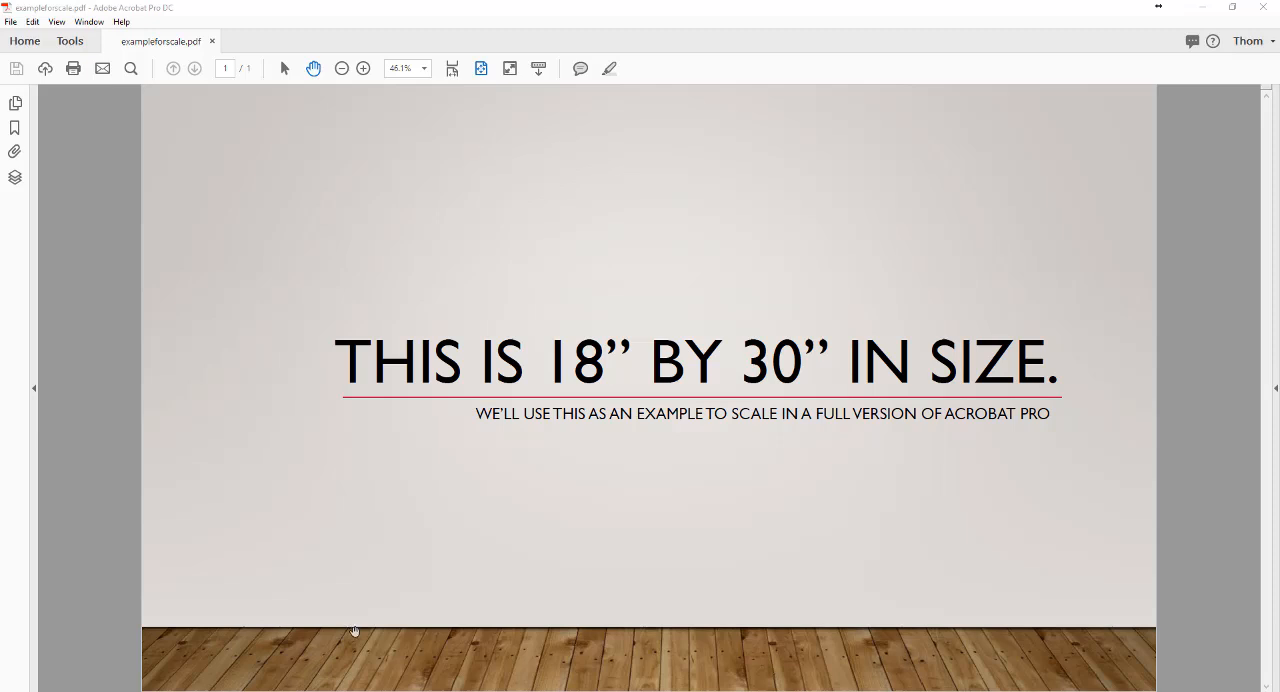
{"action": "mouse_move", "coordinate": [454, 441]}
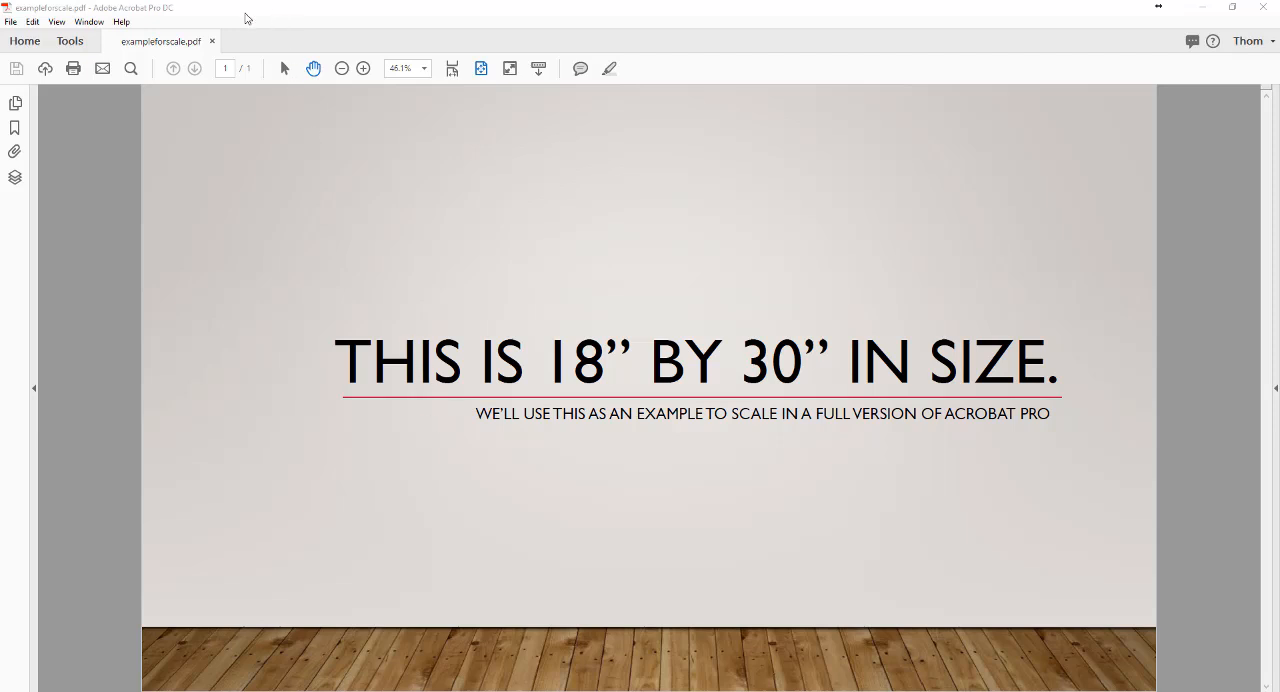
Step: Open the Print dialog showing the Adobe PDF printer and a 200% scale preview
{"action": "left_click", "coordinate": [10, 21]}
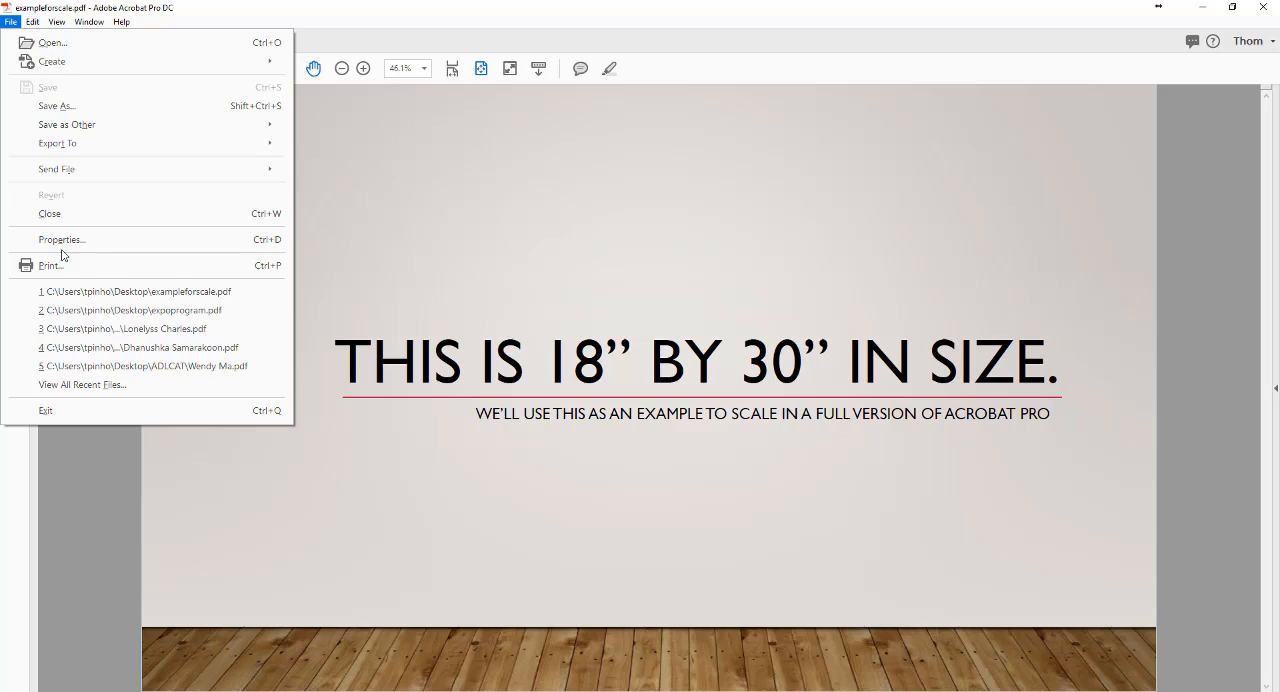
{"action": "mouse_move", "coordinate": [51, 265]}
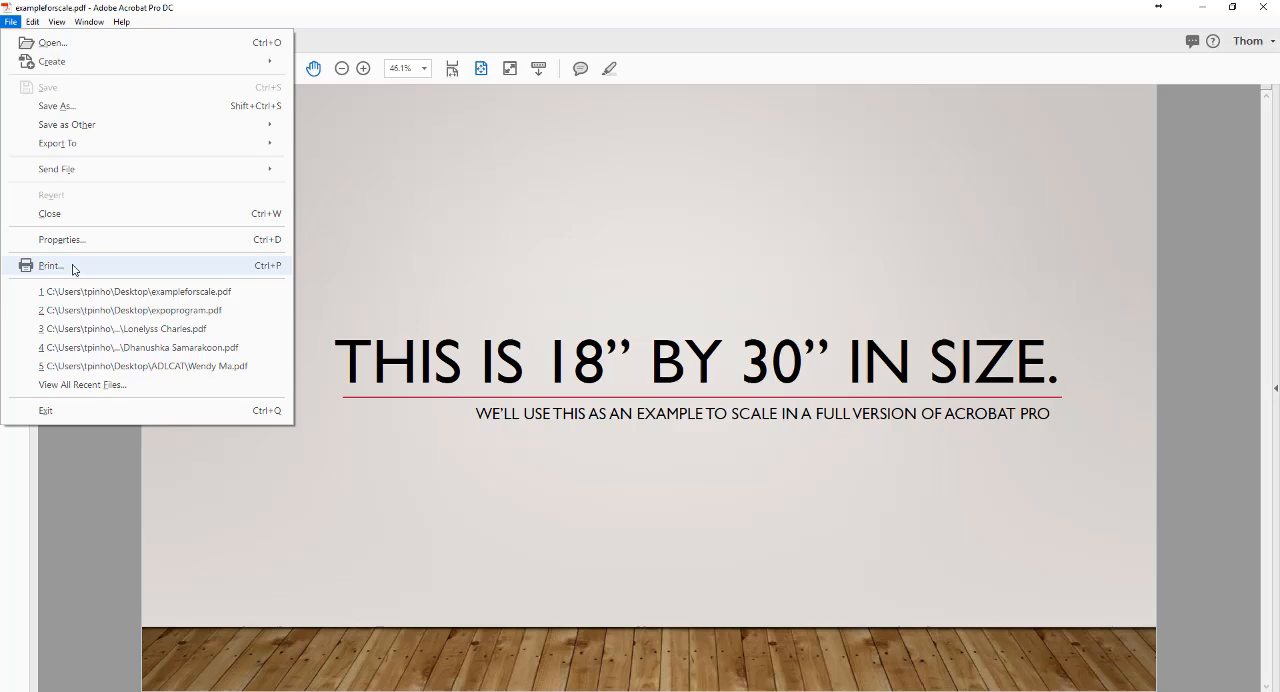
{"action": "left_click", "coordinate": [50, 265]}
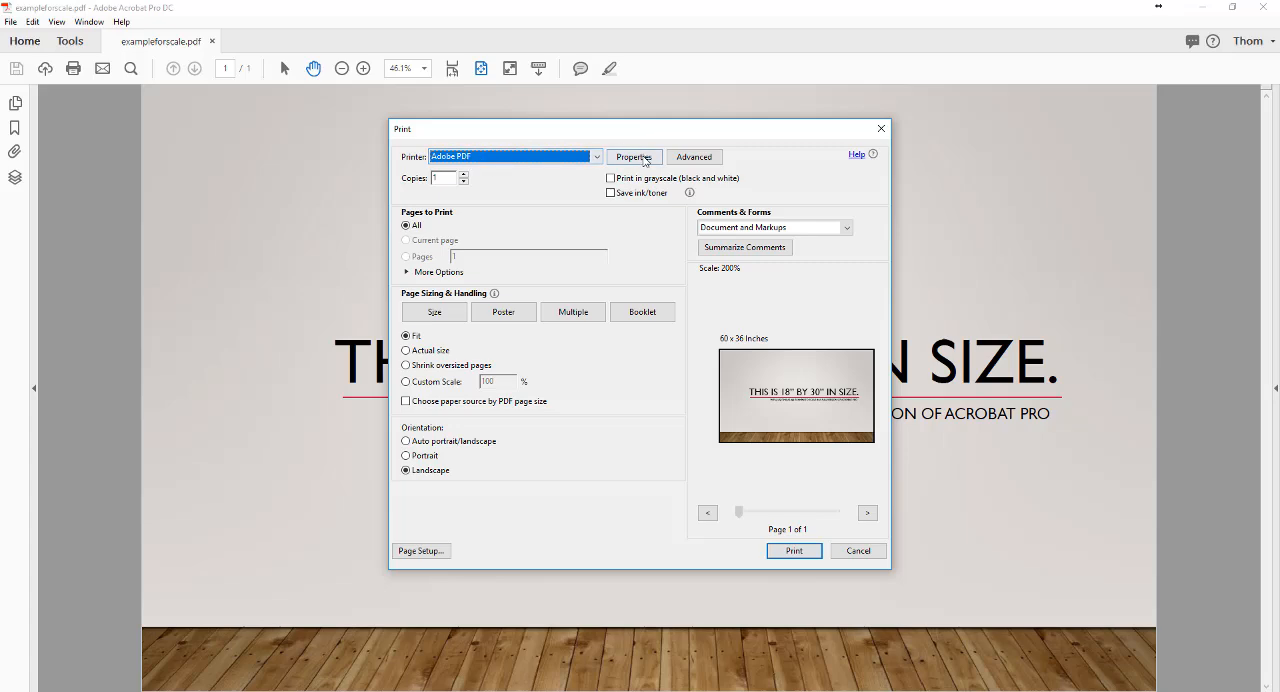
Step: In the Adobe PDF printer's advanced Paper/Quality options, choose PostScript Custom Page Size
{"action": "left_click", "coordinate": [633, 156]}
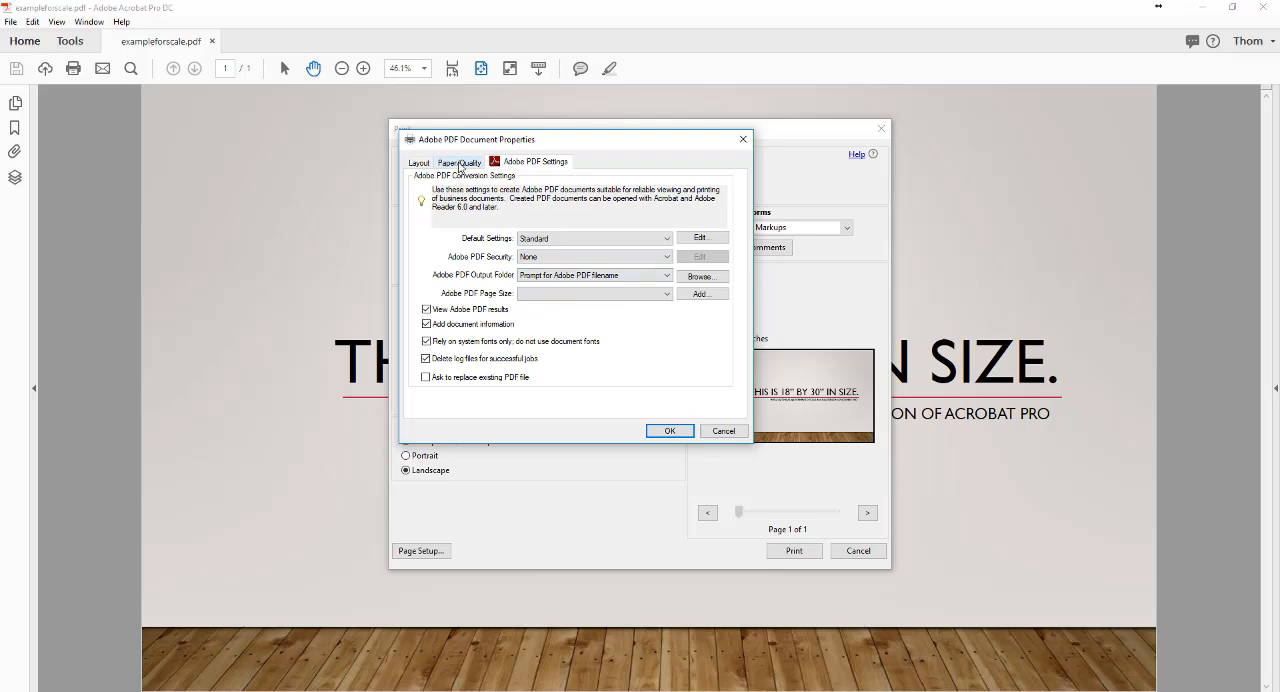
{"action": "left_click", "coordinate": [459, 162]}
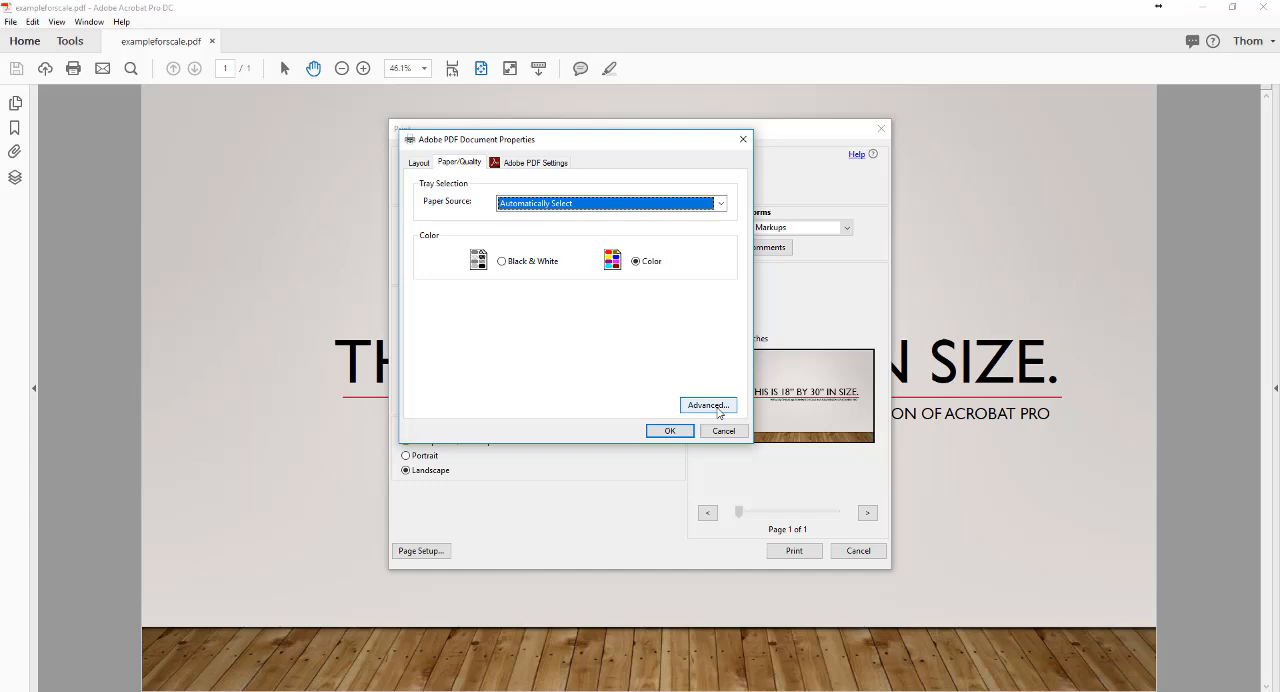
{"action": "left_click", "coordinate": [707, 405]}
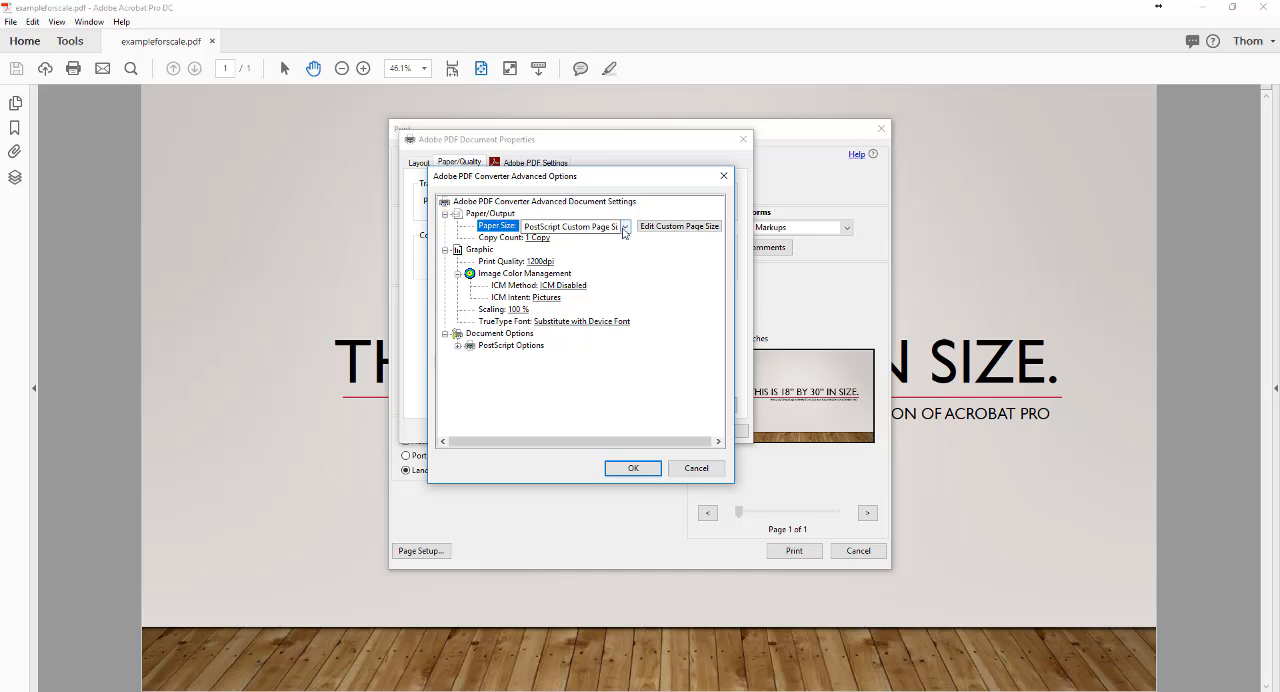
{"action": "left_click", "coordinate": [625, 226]}
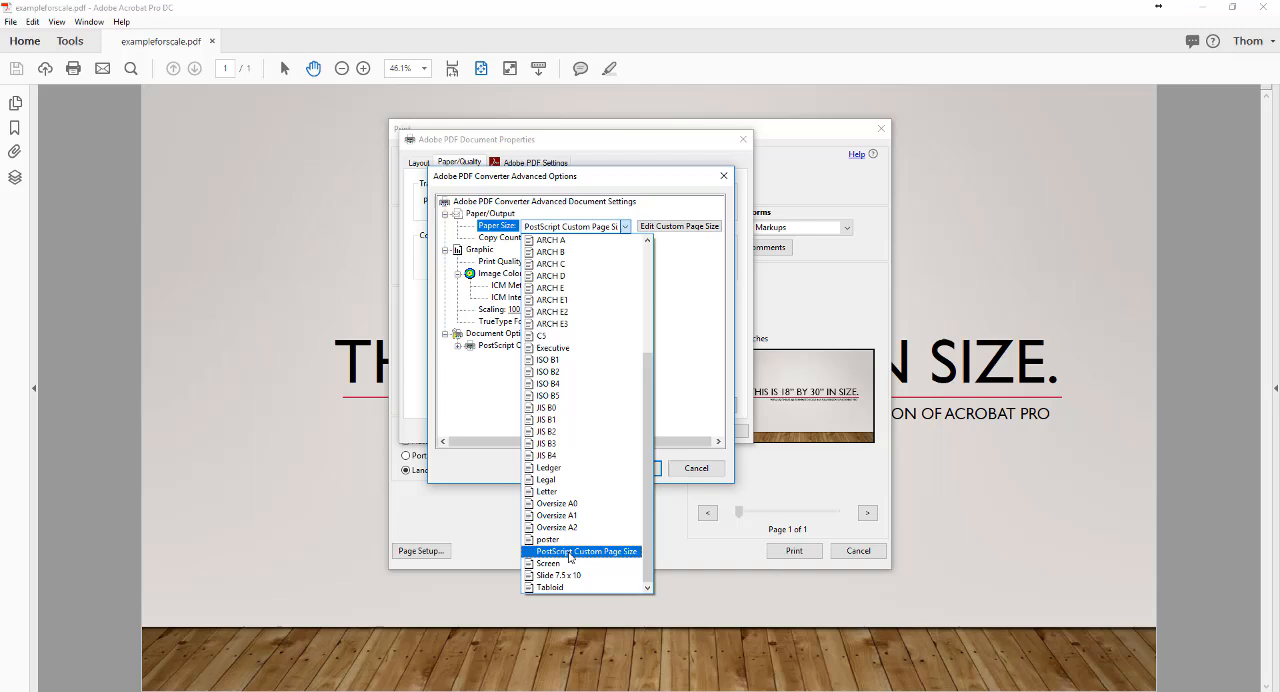
{"action": "left_click", "coordinate": [585, 551]}
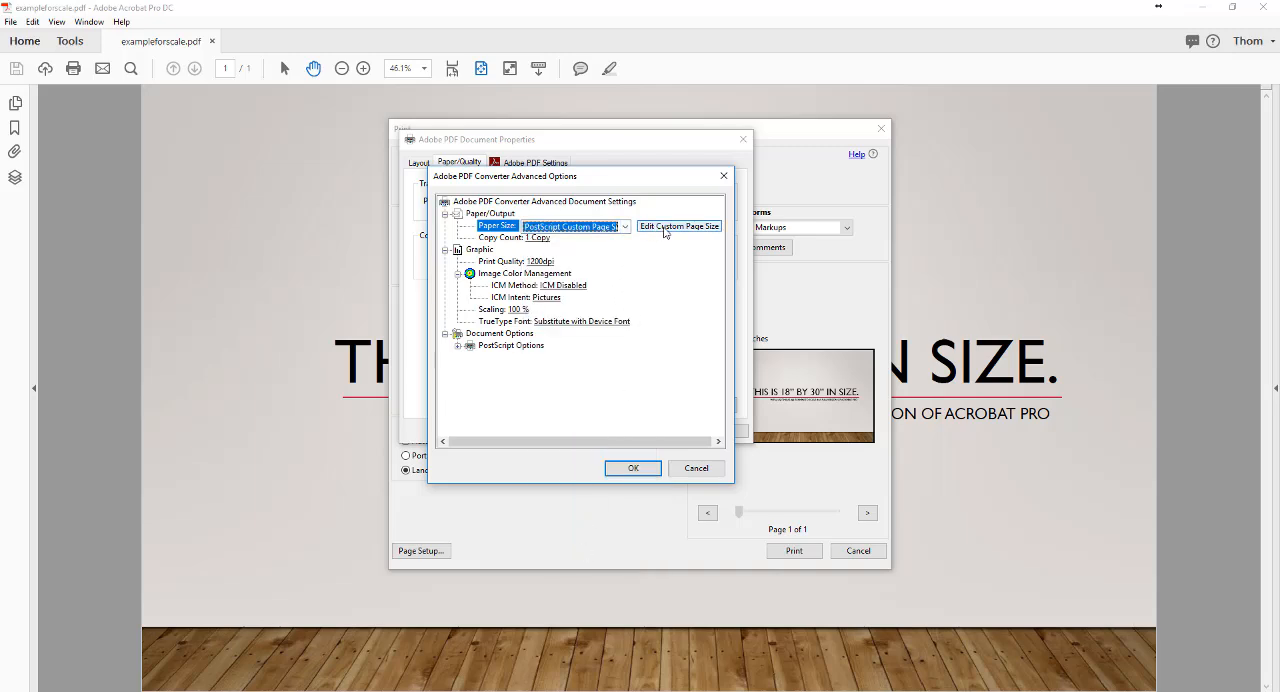
{"action": "left_click", "coordinate": [679, 226]}
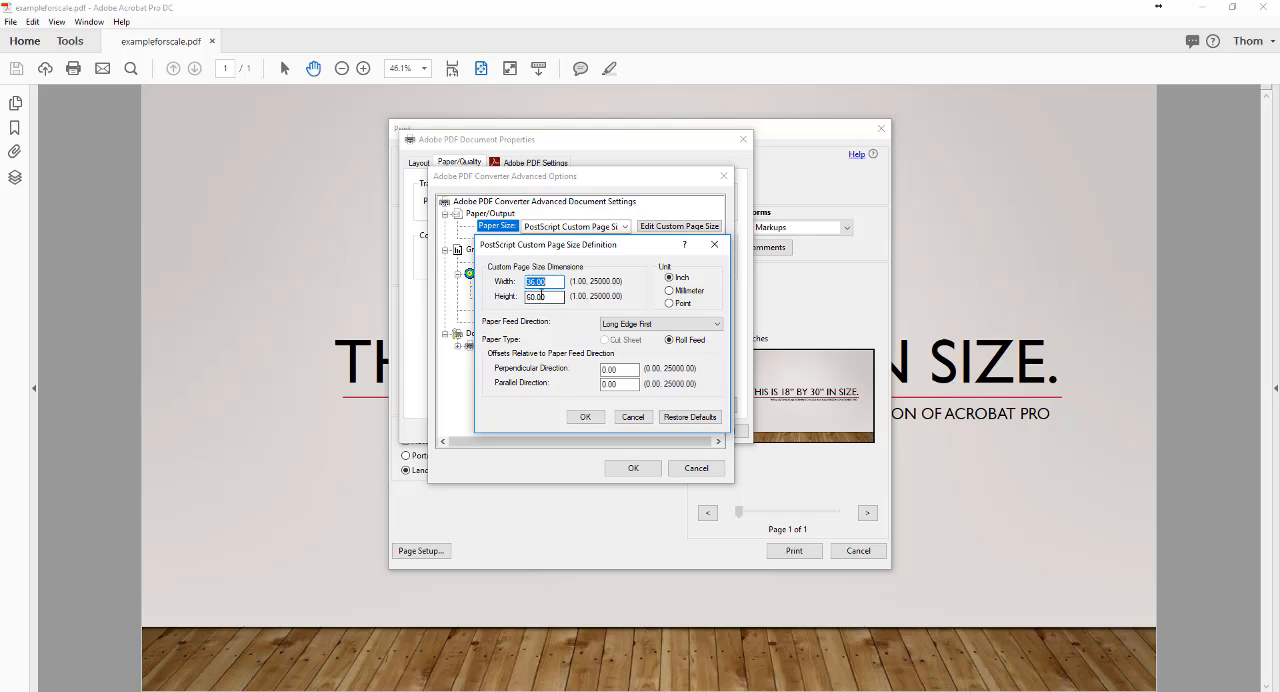
{"action": "mouse_move", "coordinate": [548, 310]}
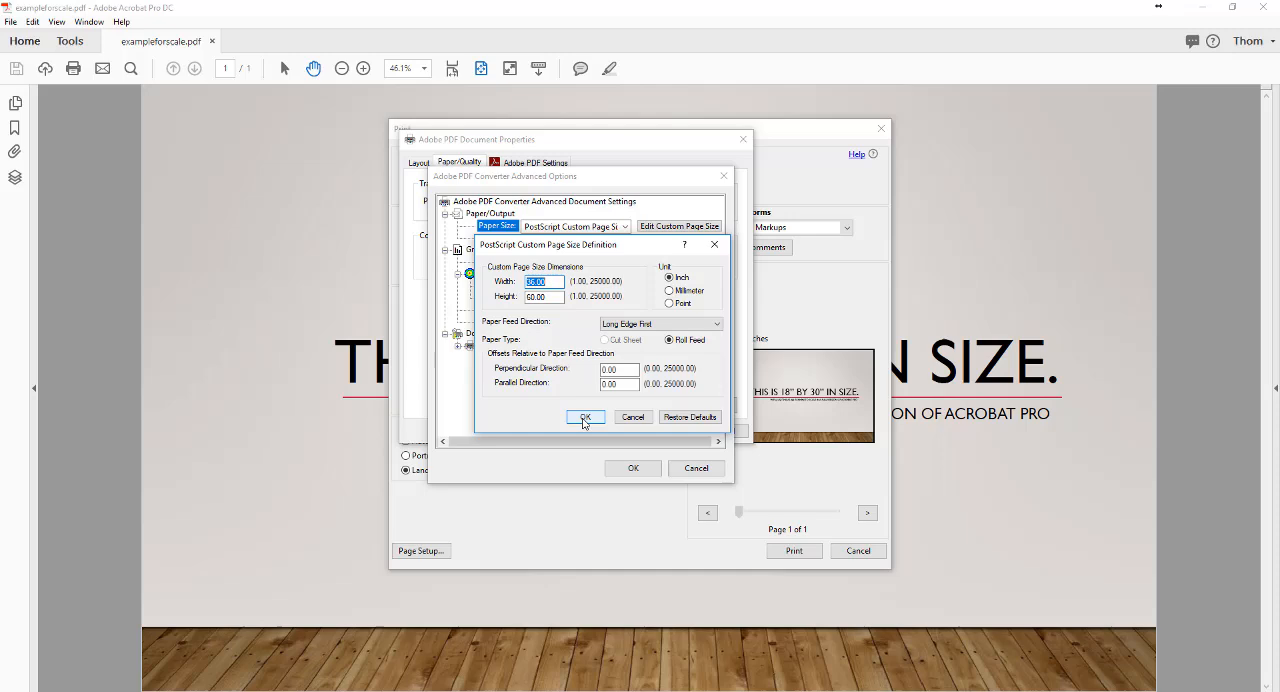
Step: Confirm the 36 by 60 inch custom page size and accept the advanced options
{"action": "left_click", "coordinate": [585, 417]}
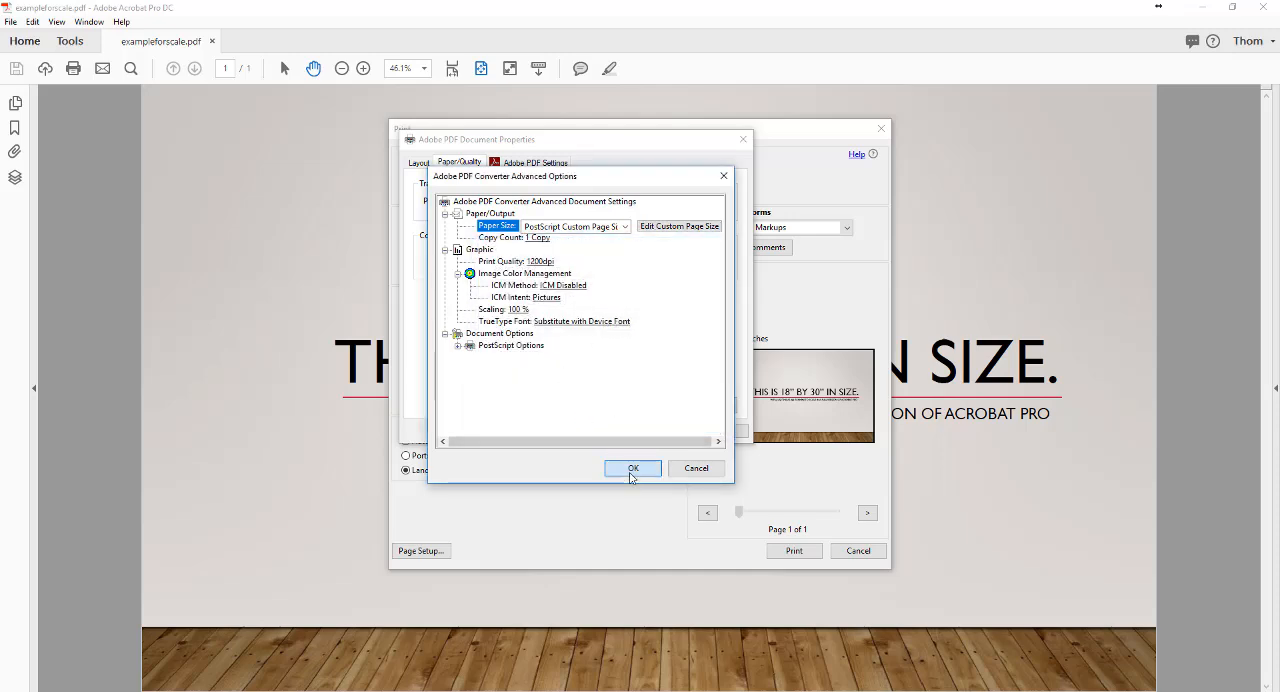
{"action": "left_click", "coordinate": [632, 468]}
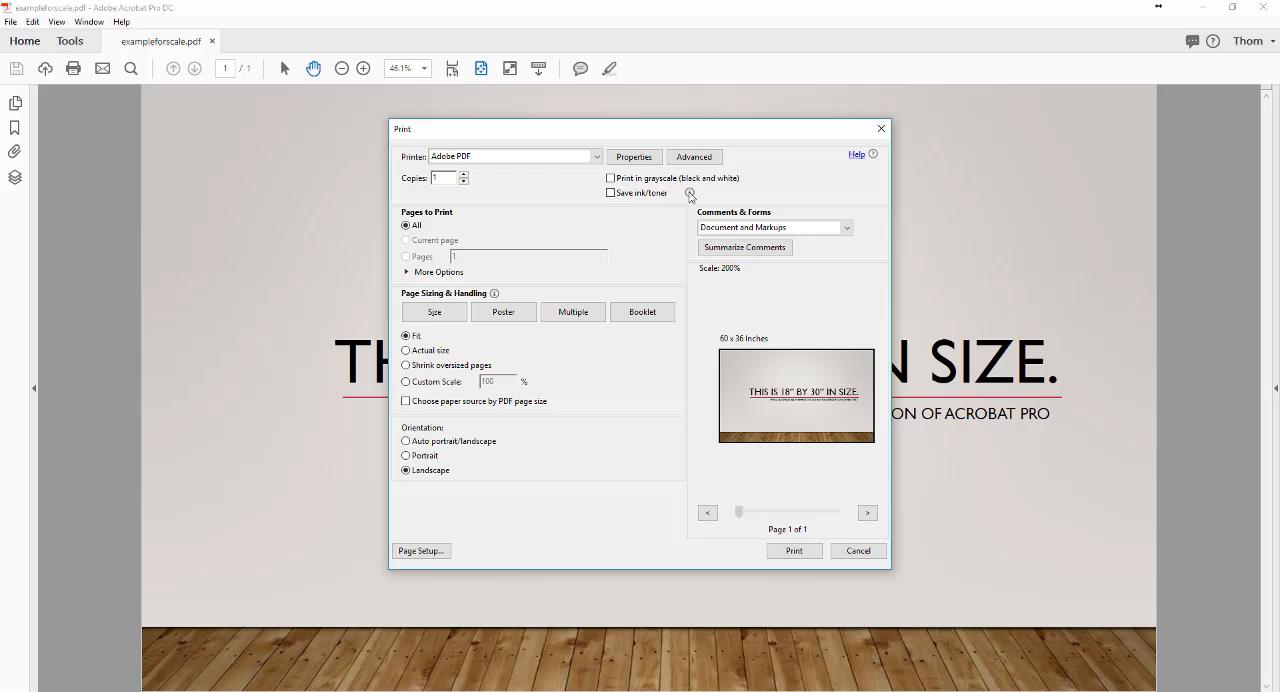
{"action": "mouse_move", "coordinate": [565, 263]}
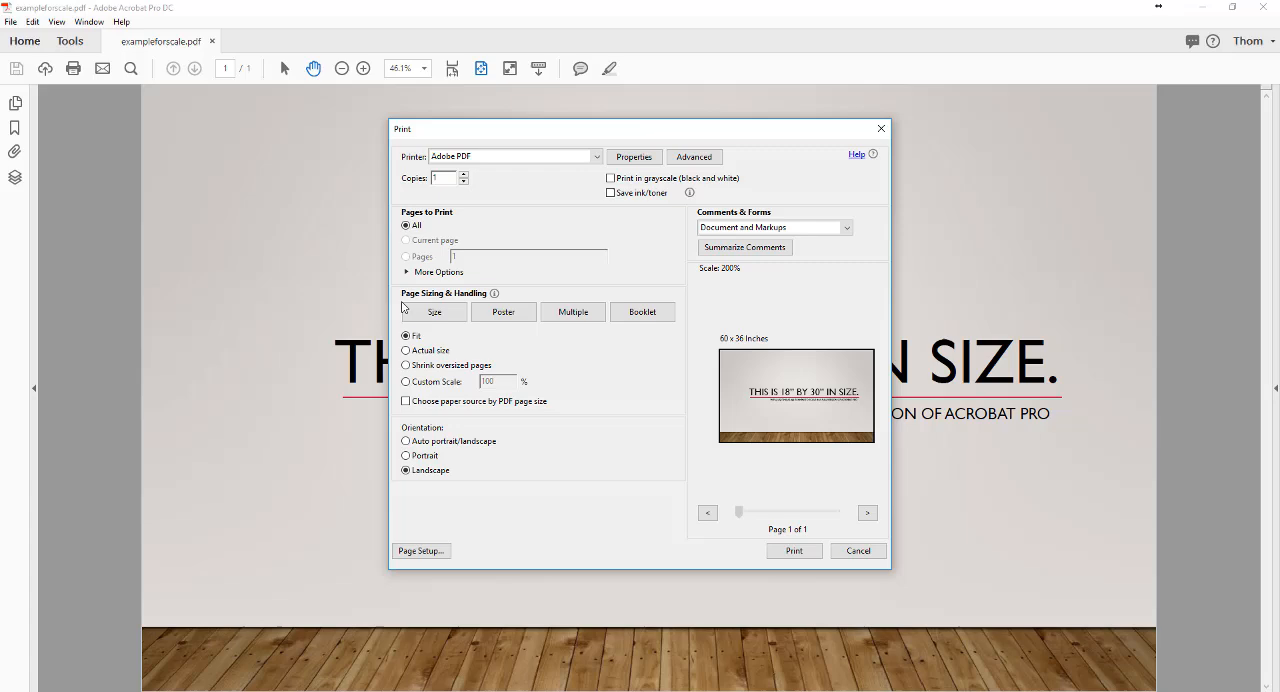
{"action": "left_click", "coordinate": [406, 335]}
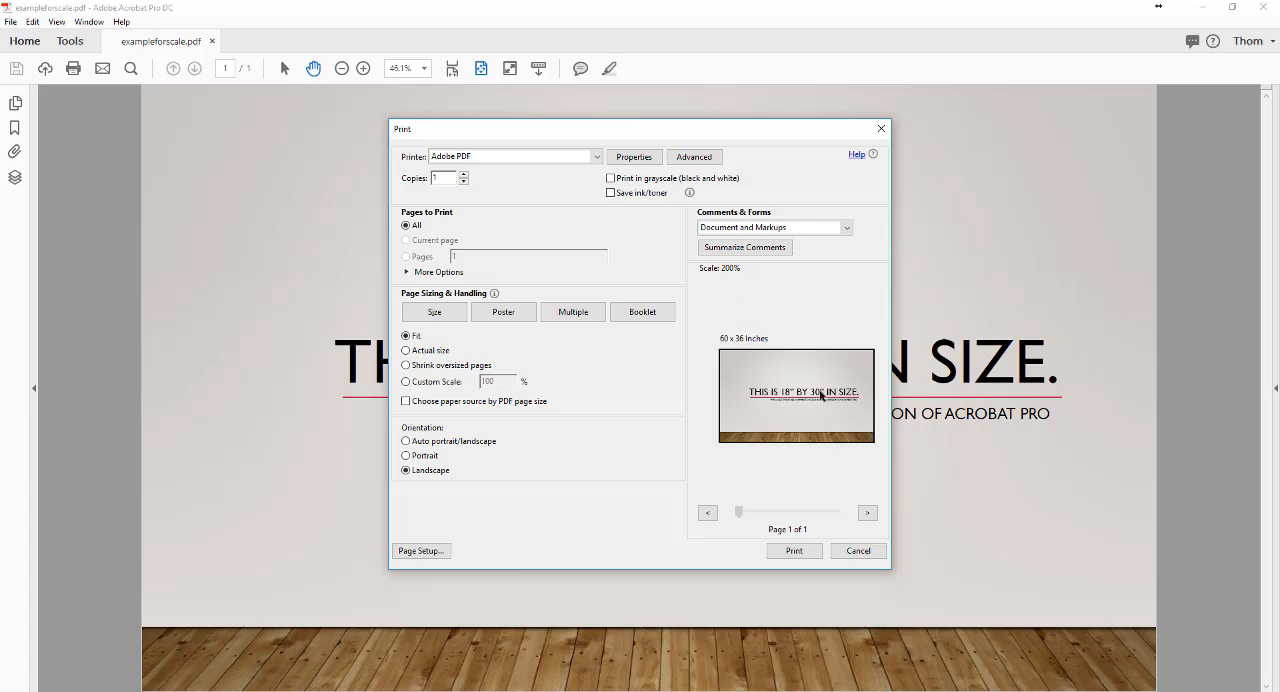
{"action": "mouse_move", "coordinate": [730, 410]}
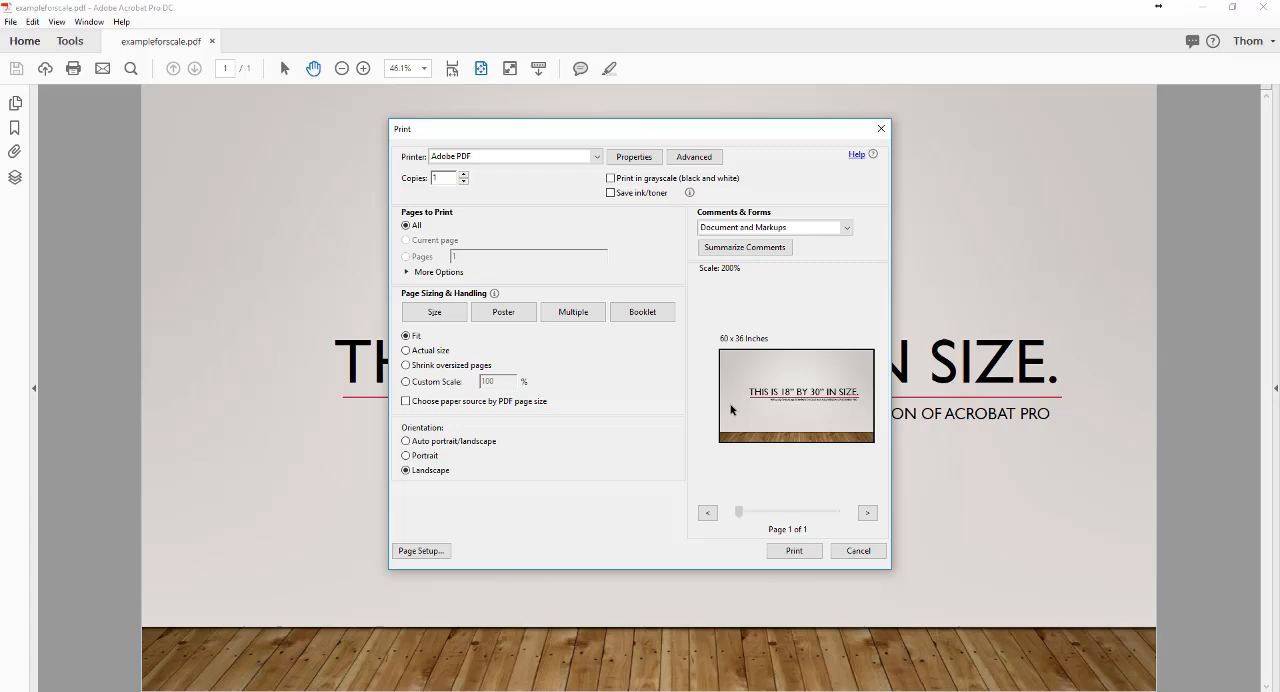
{"action": "mouse_move", "coordinate": [727, 463]}
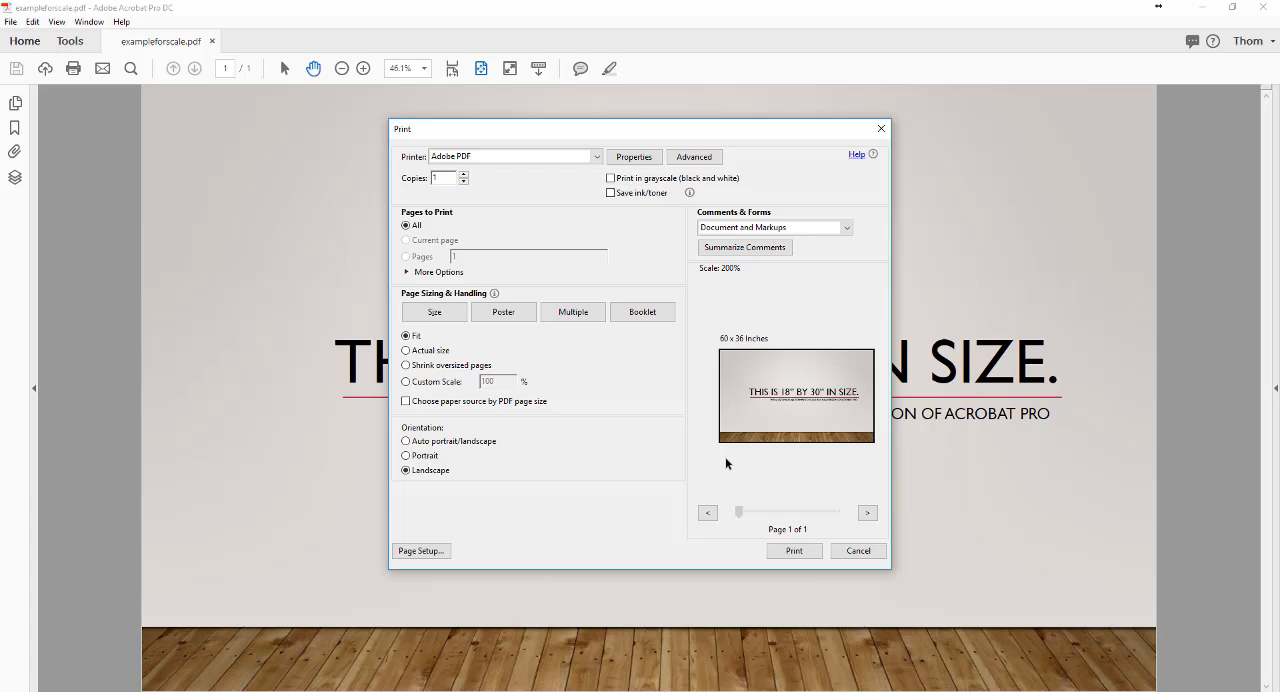
Step: Print to PDF and save the output on the Desktop as exampleforscale200.pdf
{"action": "left_click", "coordinate": [793, 550]}
{"action": "type", "text": "exampleforscale200.pdf"}
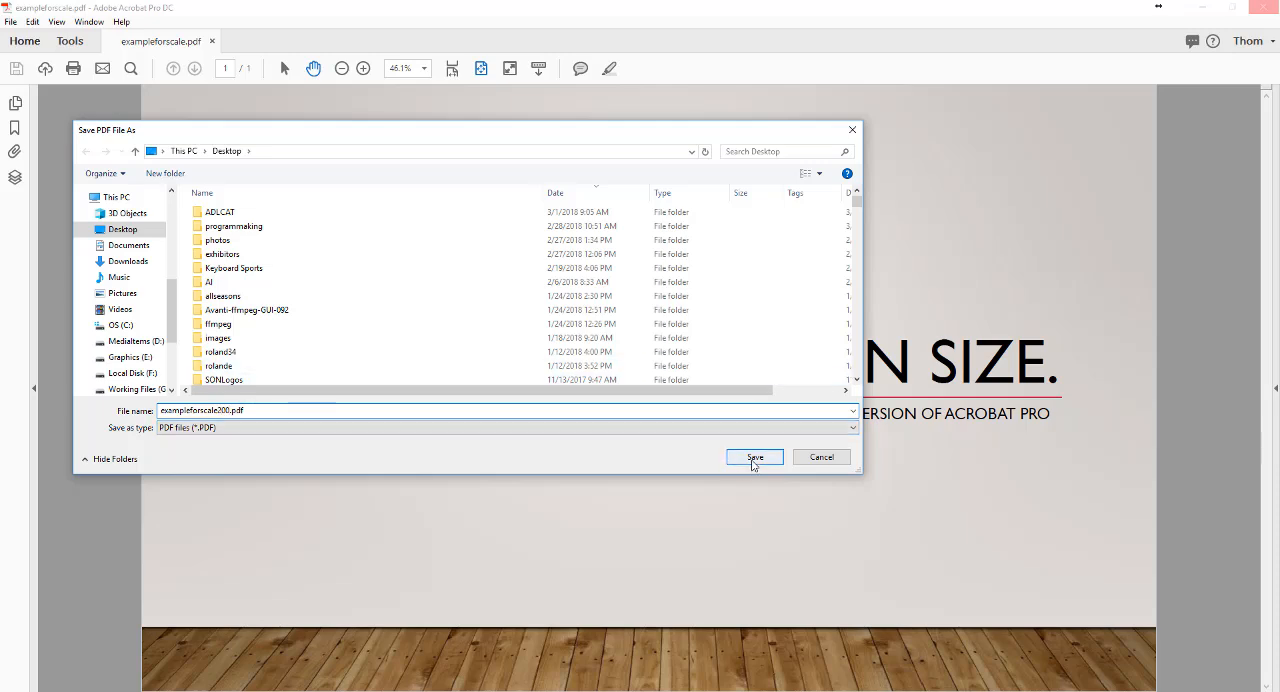
{"action": "left_click", "coordinate": [754, 457]}
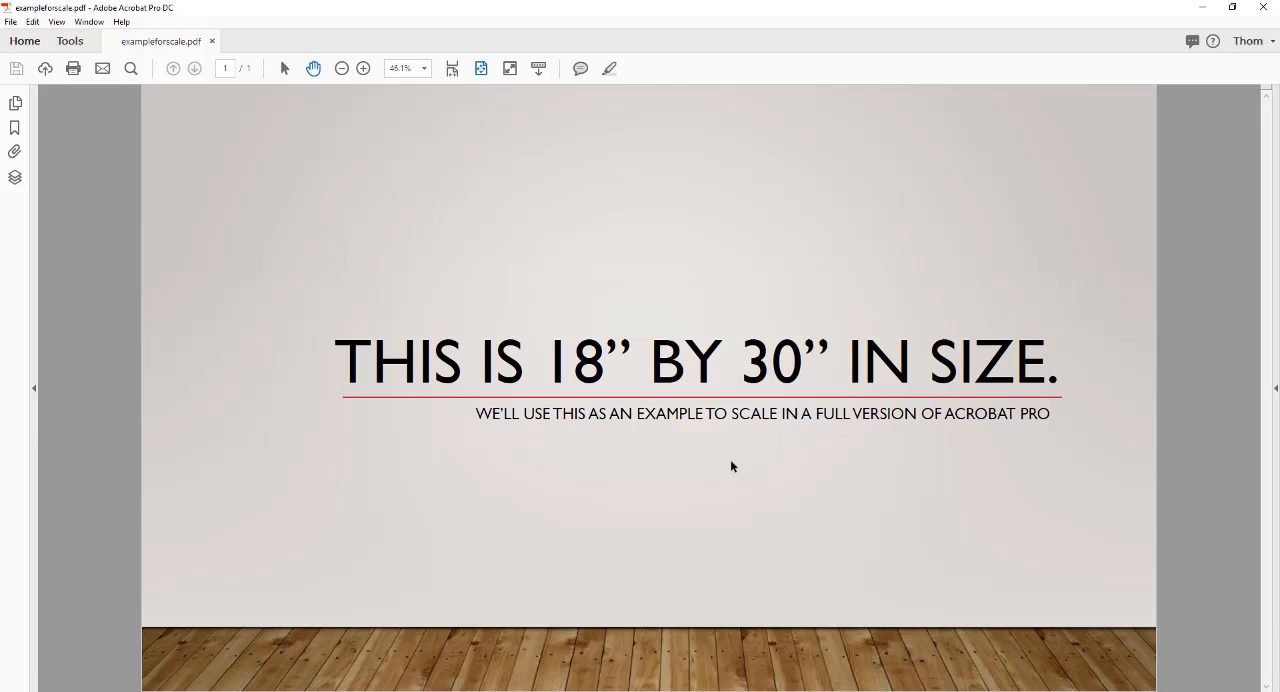
{"action": "mouse_move", "coordinate": [569, 460]}
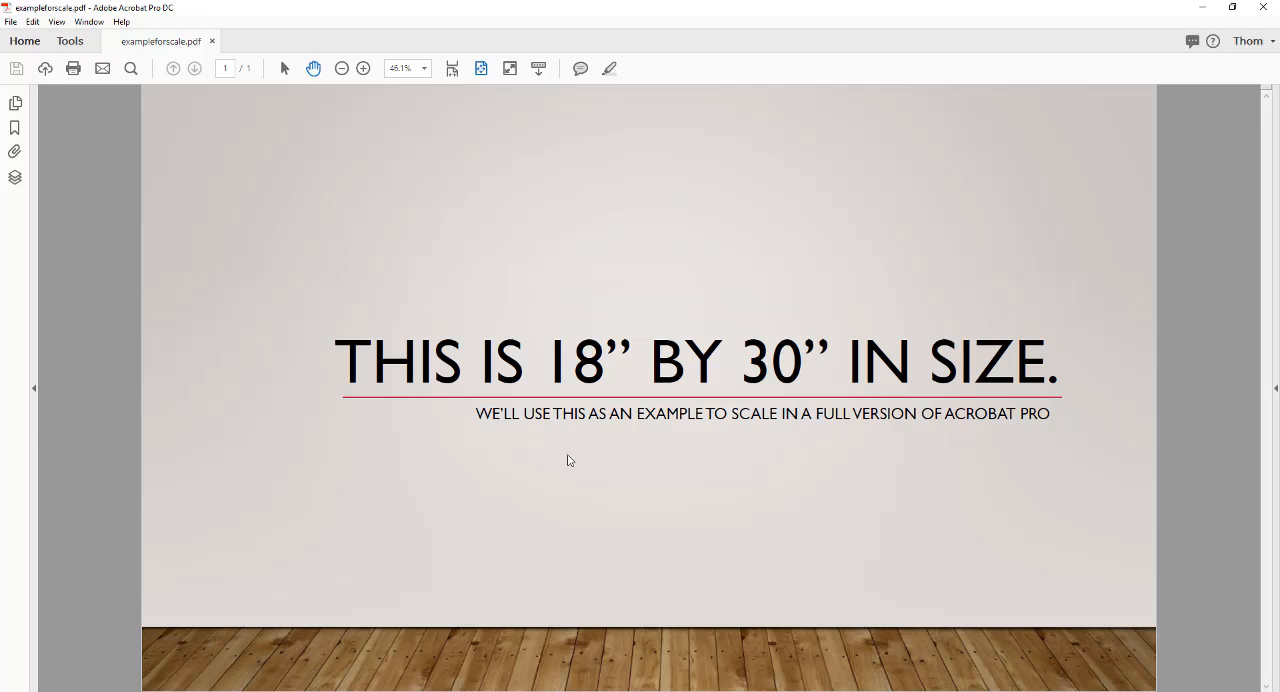